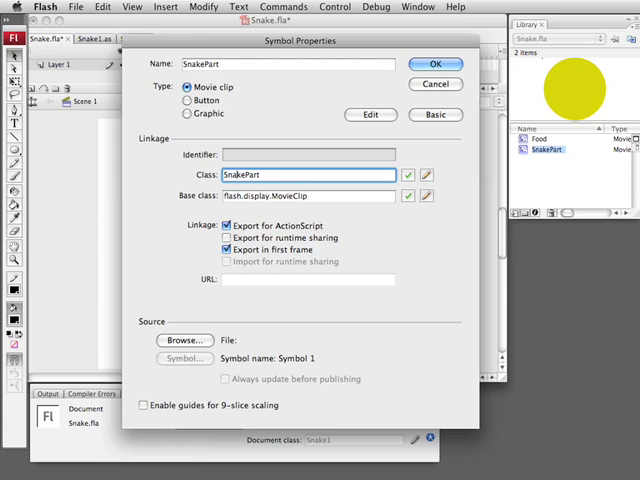
Confirm SnakePart's export-for-ActionScript settings with OK.
{"action": "left_click", "coordinate": [435, 63]}
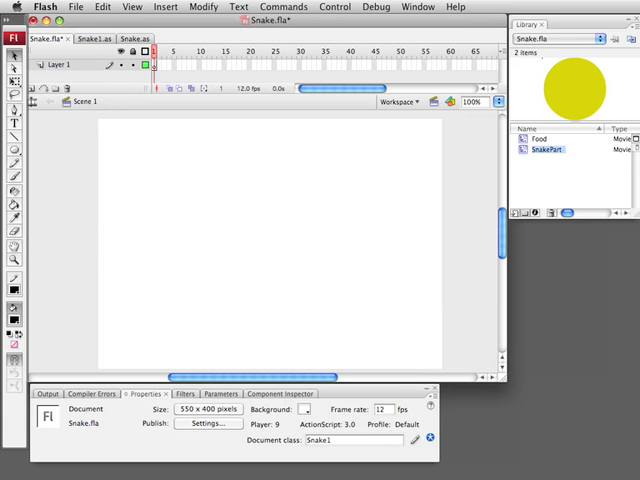
In Snake1.as, highlight the first three import lines and the startPoint constant's value.
{"action": "left_click", "coordinate": [93, 38]}
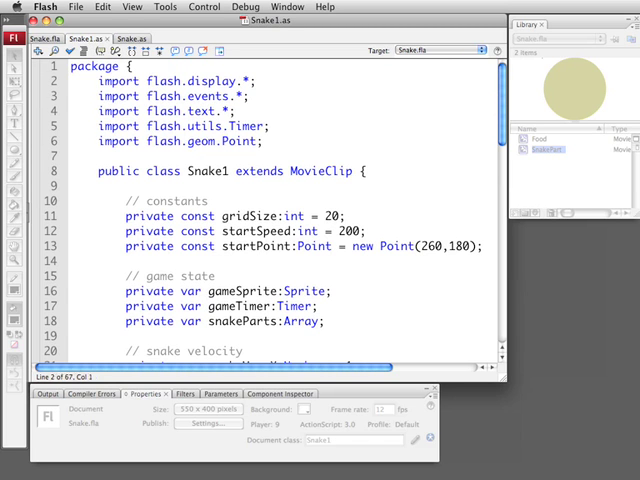
{"action": "left_click_drag", "start_coordinate": [95, 81], "coordinate": [250, 111]}
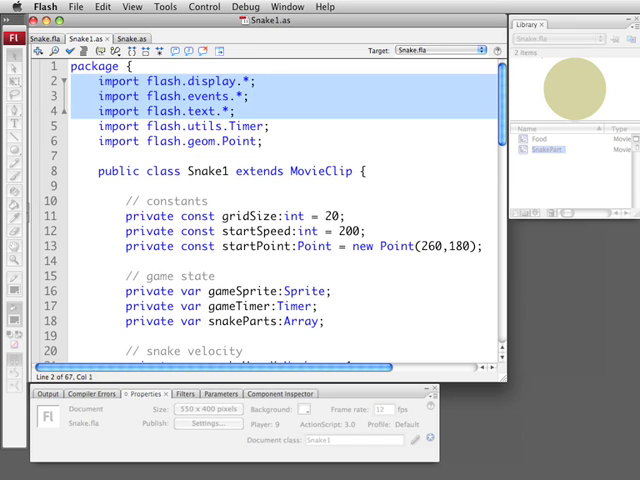
{"action": "left_click", "coordinate": [210, 111]}
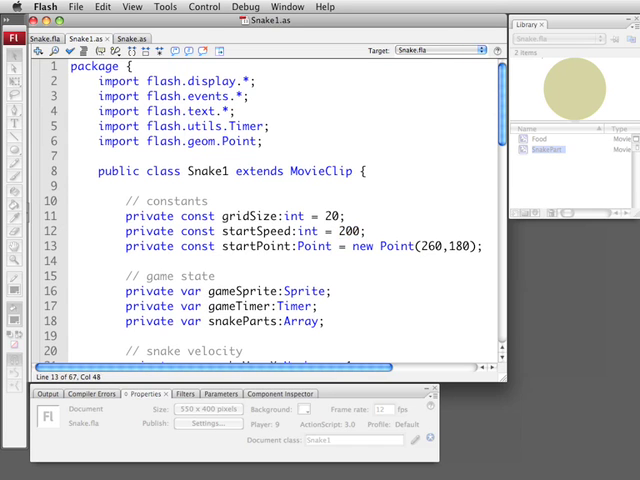
{"action": "double_click", "coordinate": [447, 246]}
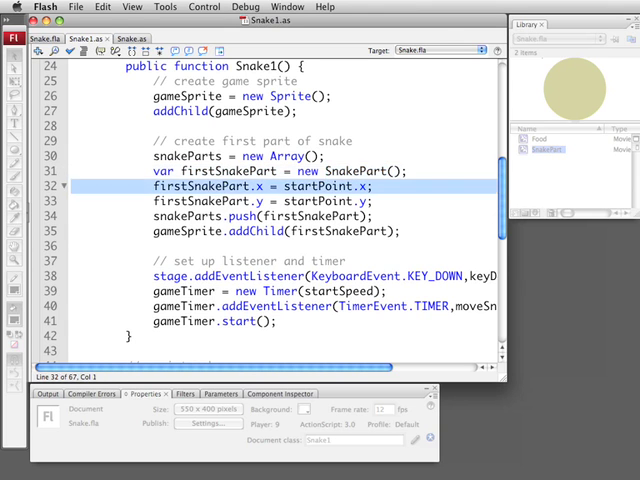
Point out the line setting firstSnakePart's x, then scroll toward keyDownFunction.
{"action": "left_click", "coordinate": [260, 201]}
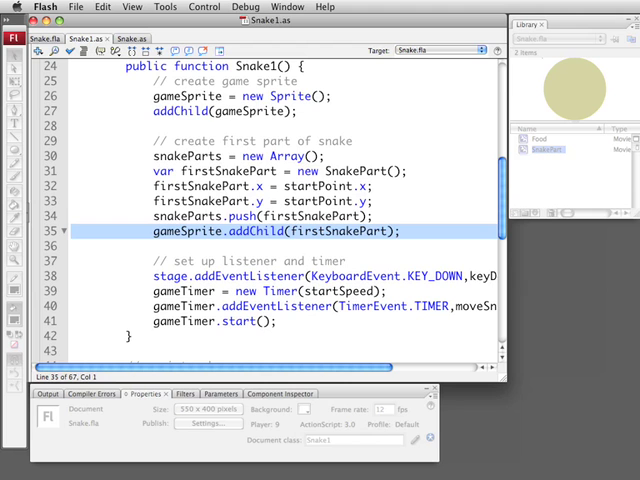
{"action": "scroll", "scroll_direction": "down", "scroll_amount": 3}
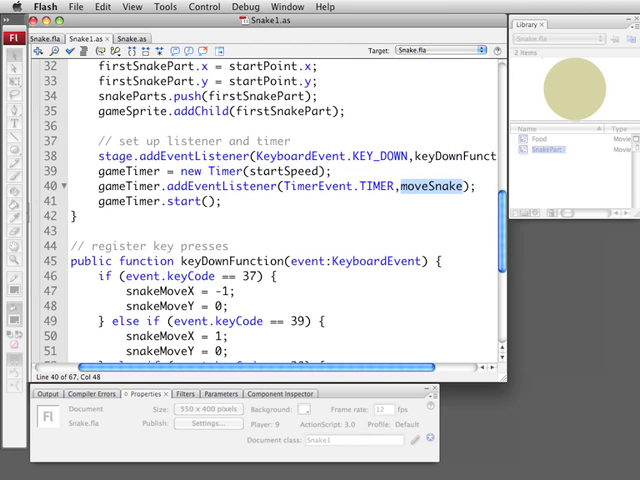
Scroll to keyDownFunction and highlight left-arrow key code 37.
{"action": "scroll", "scroll_direction": "right", "scroll_amount": 3}
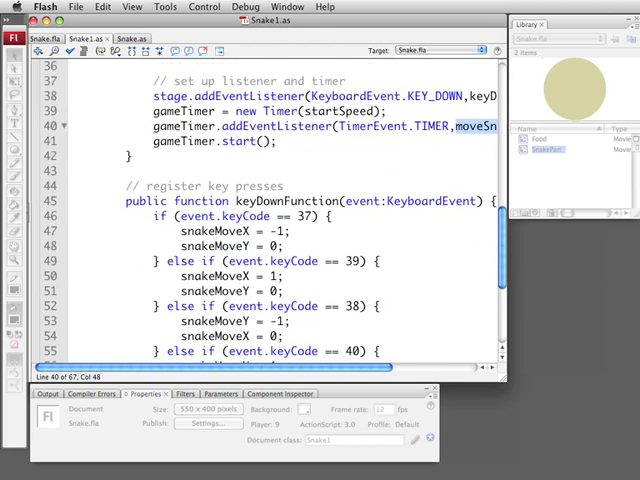
{"action": "scroll", "scroll_direction": "down", "scroll_amount": 3}
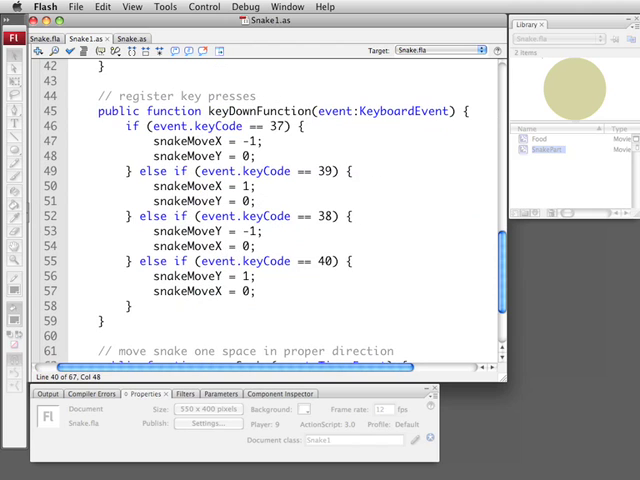
{"action": "left_click", "coordinate": [272, 127]}
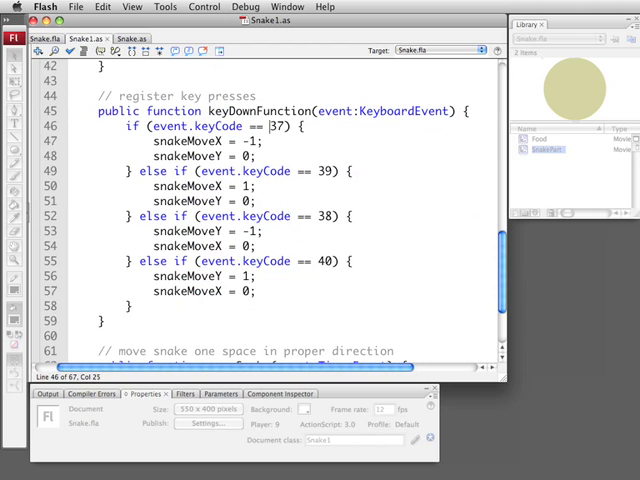
{"action": "double_click", "coordinate": [170, 140]}
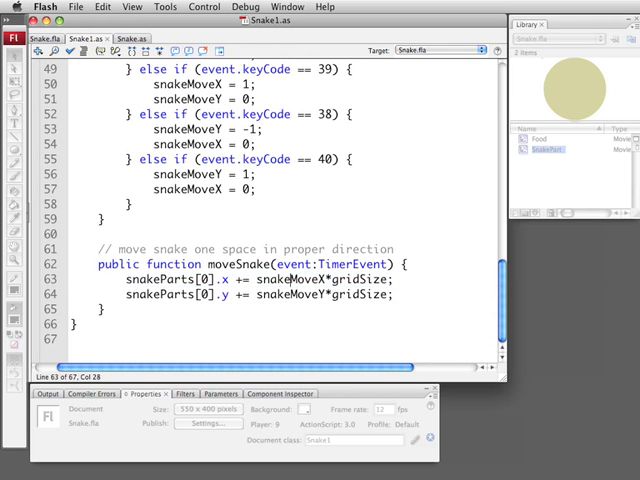
Highlight snakeMoveX in moveSnake's x-position update line.
{"action": "double_click", "coordinate": [297, 280]}
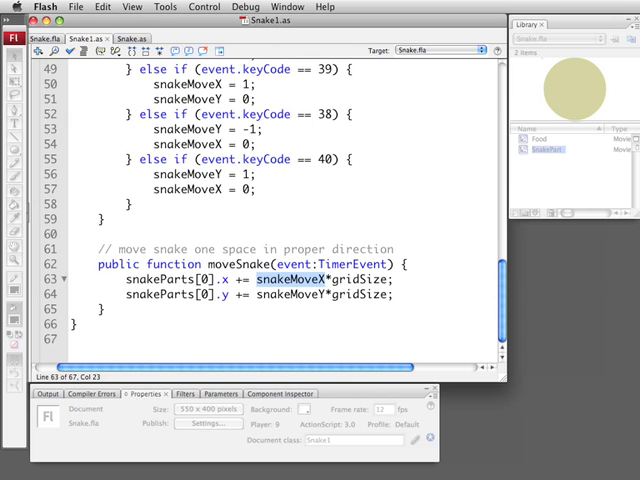